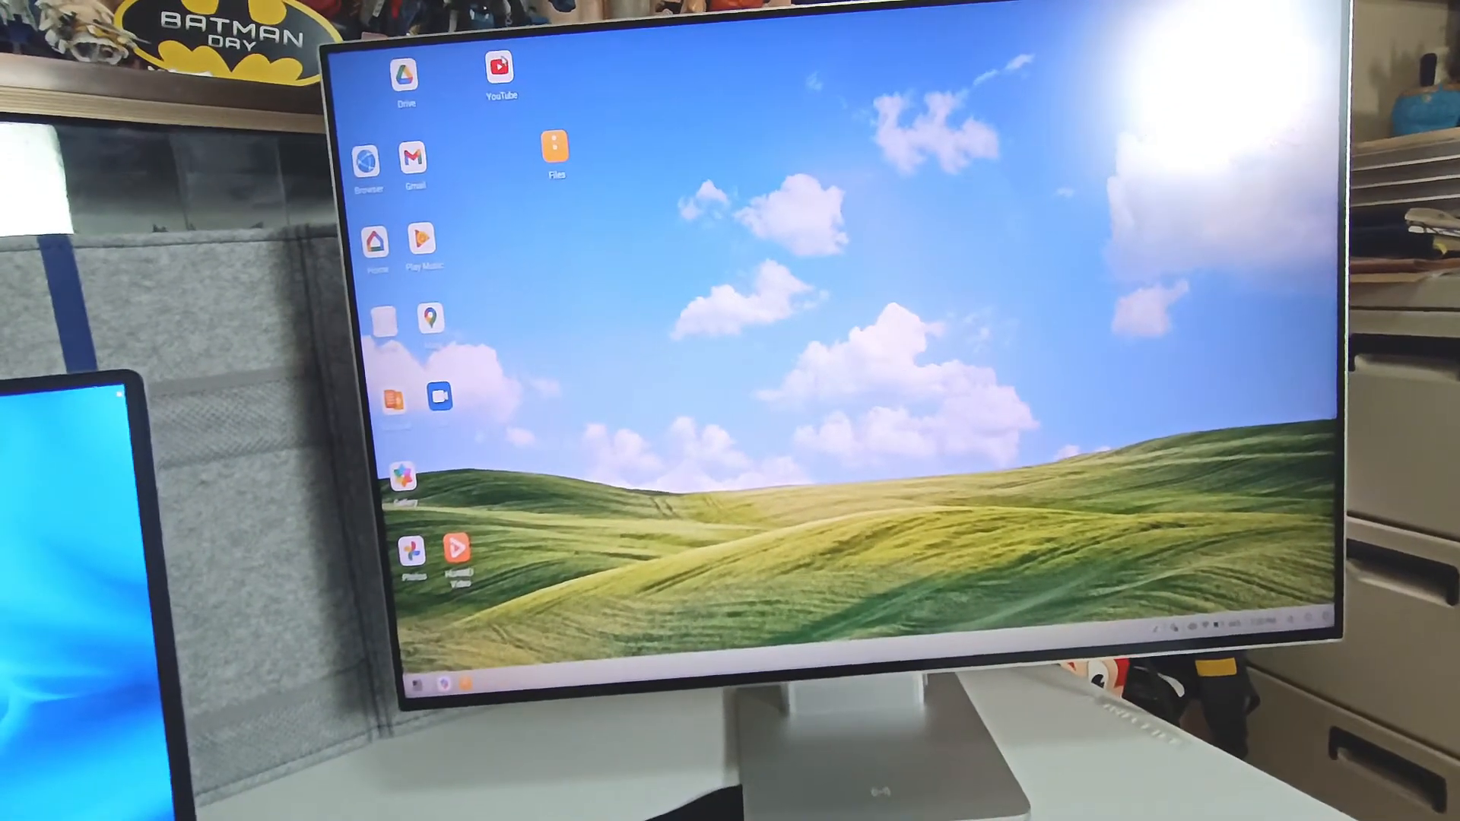
# - Launch the Files app in a window on the desktop-mode screen
pyautogui.click(499, 67)
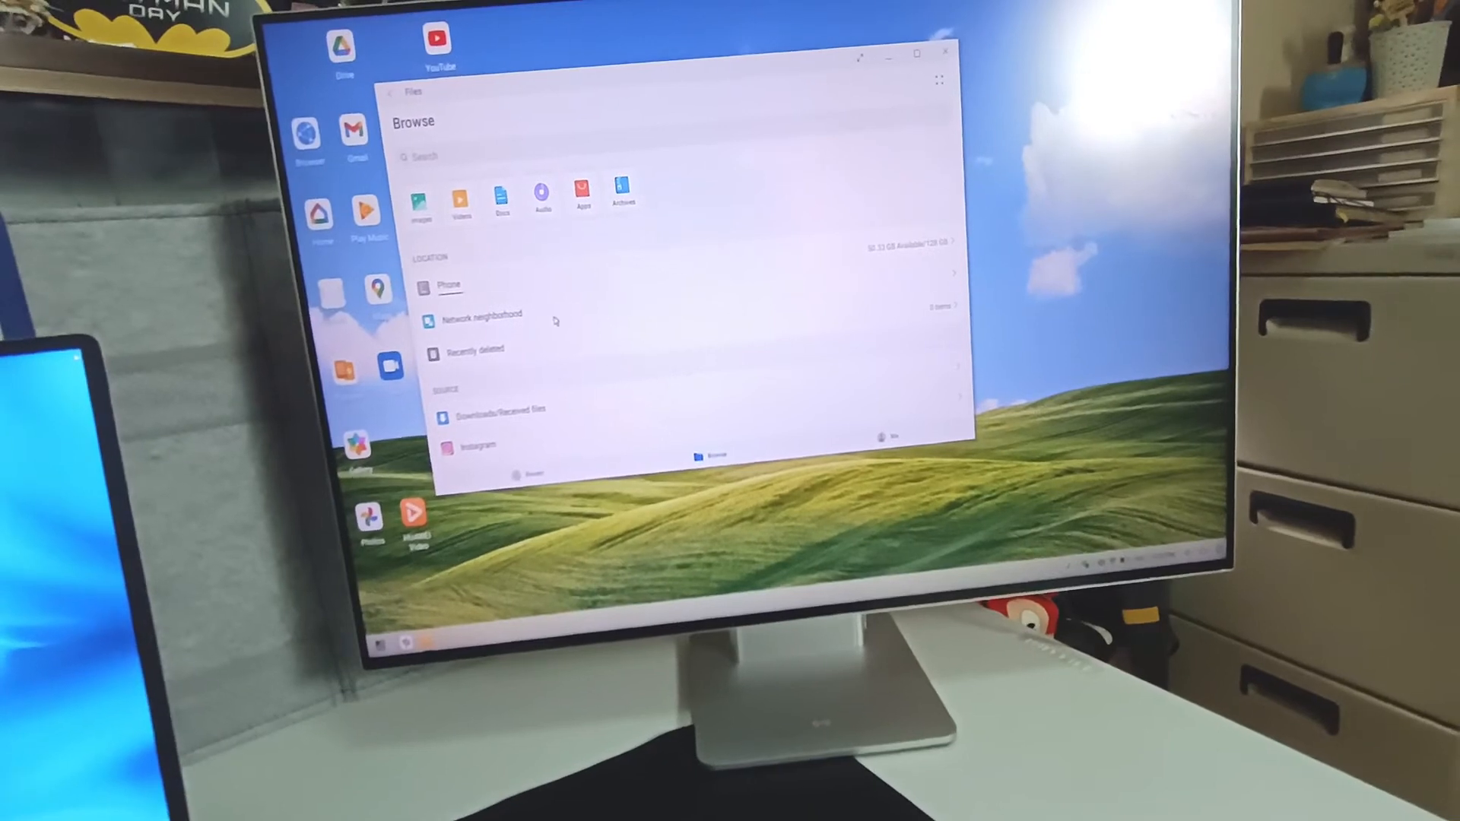
# - Browse into the Phone internal storage to list its folders
pyautogui.click(448, 287)
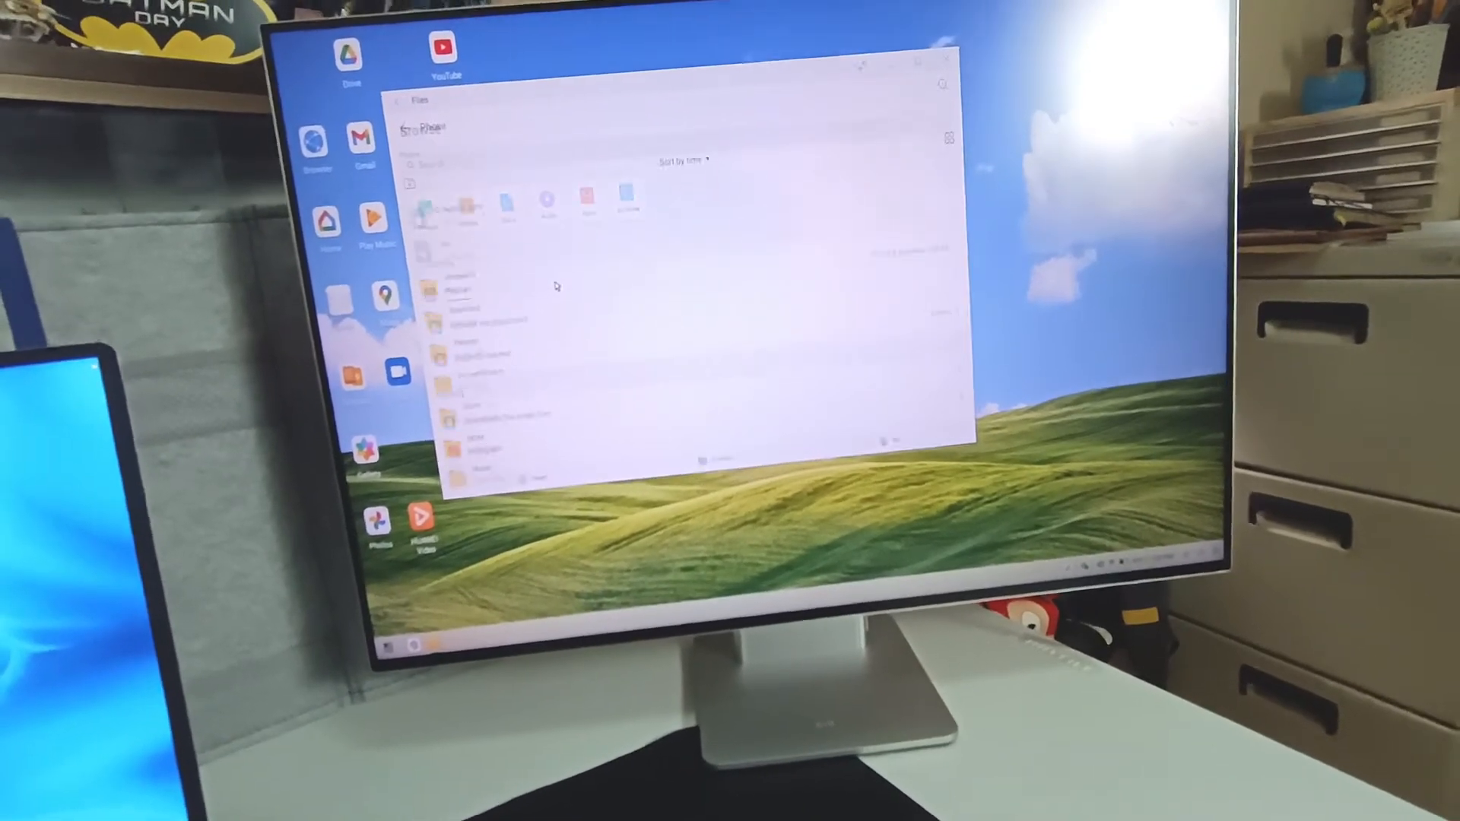